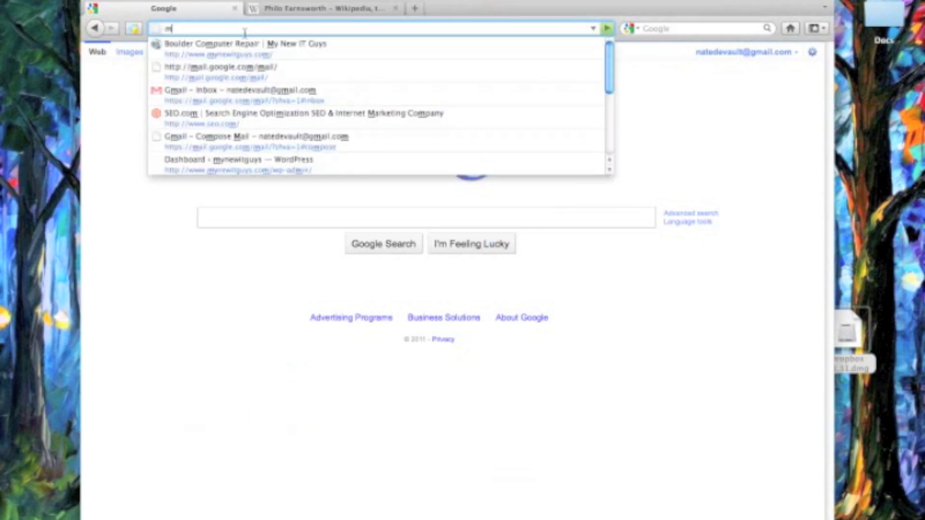
# Navigate to the MyNewITGuys downloads page and start the Dropbox download via CNET
pyautogui.write('ynewitguys.com/downloads/')
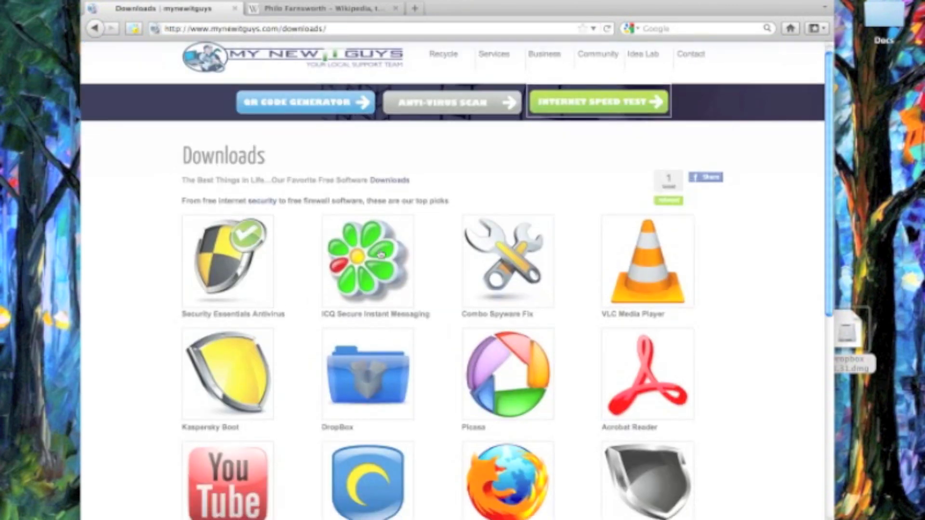
pyautogui.scroll(-3)
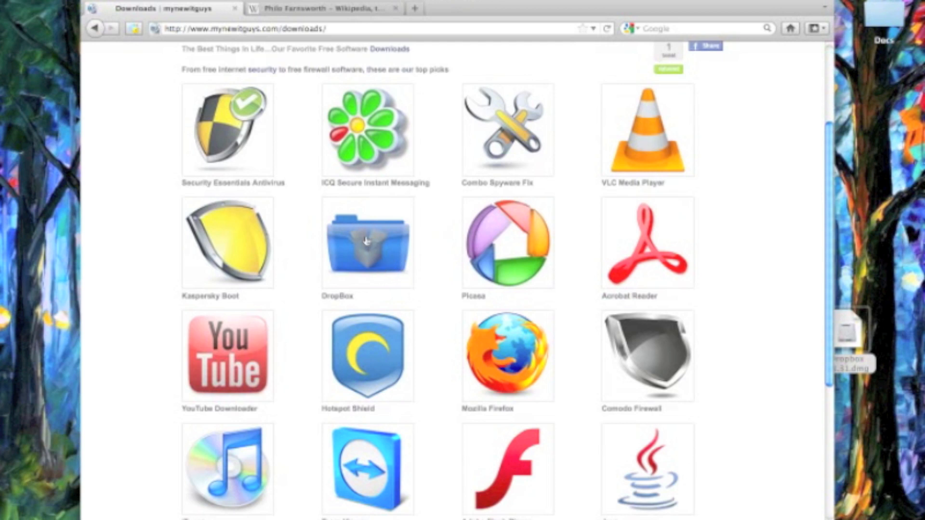
pyautogui.click(365, 242)
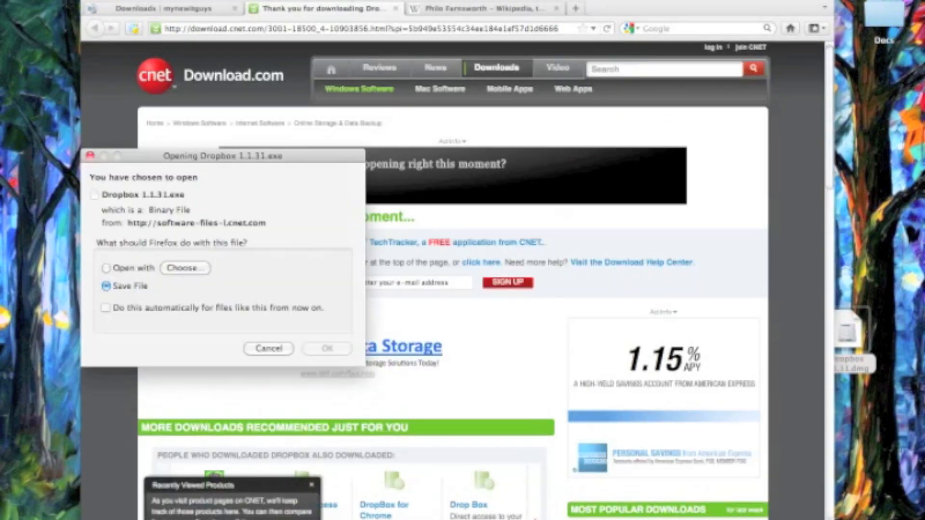
# Save the Dropbox disk image and open its installer window
pyautogui.click(326, 349)
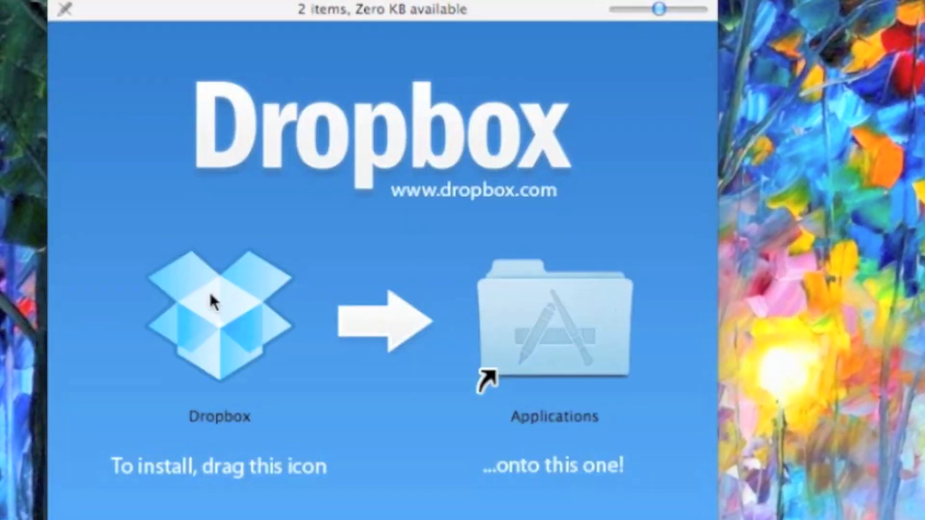
# Drag Dropbox into Applications and launch it from the Applications stack
pyautogui.click(216, 312)
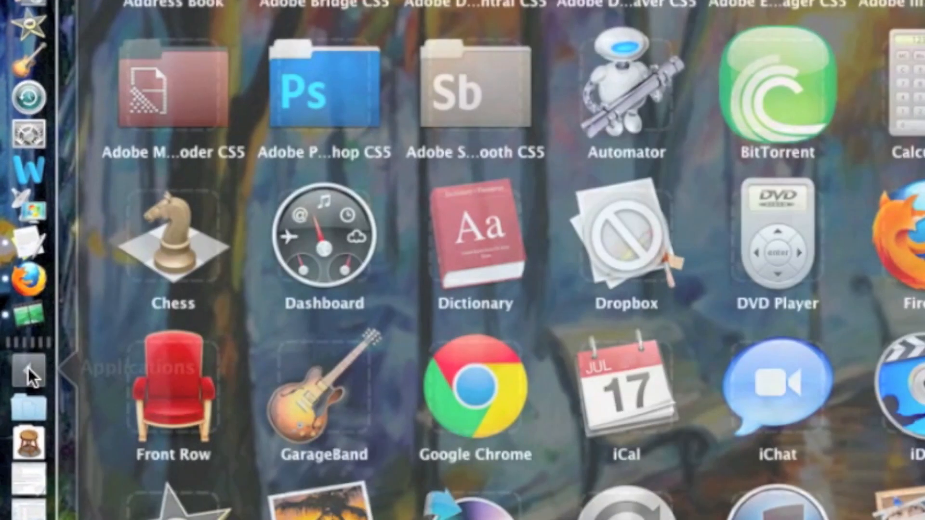
pyautogui.scroll(-3)
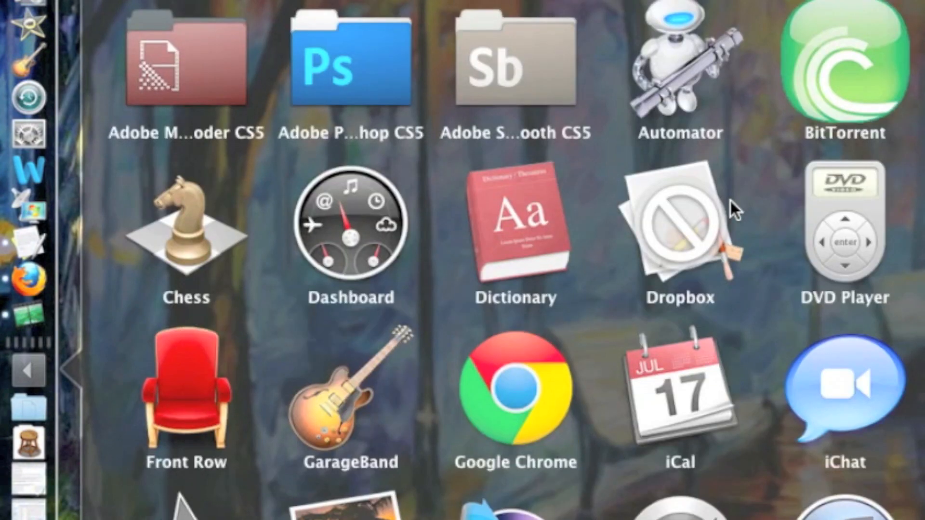
pyautogui.doubleClick(672, 223)
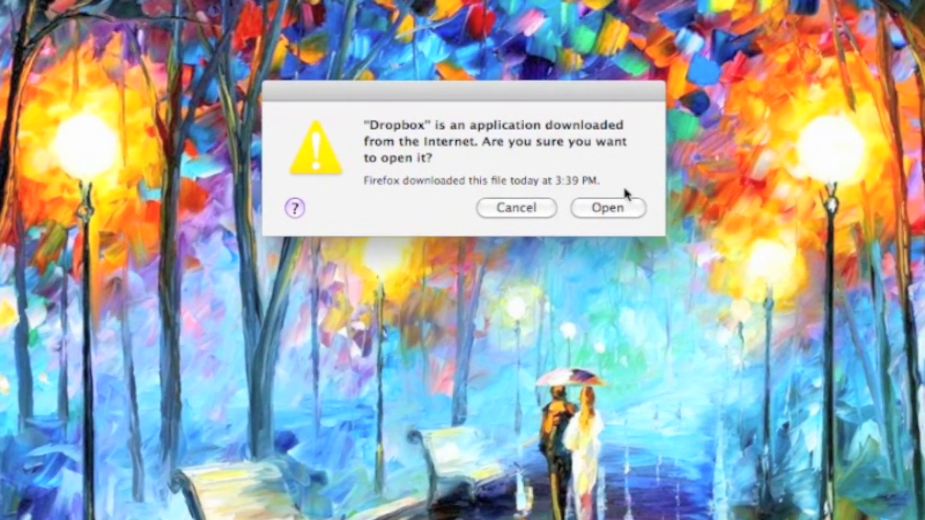
# Confirm opening the downloaded app and continue setup as a new Dropbox user
pyautogui.click(607, 208)
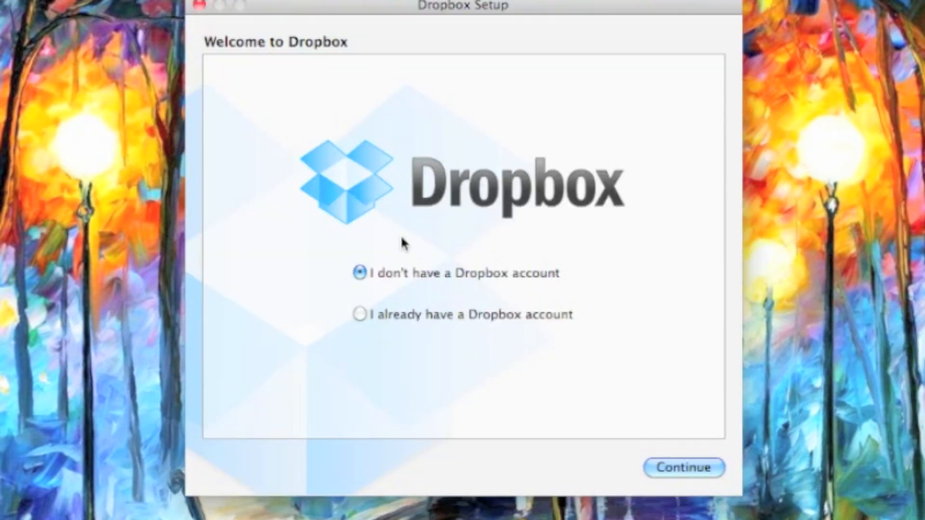
pyautogui.moveTo(403, 279)
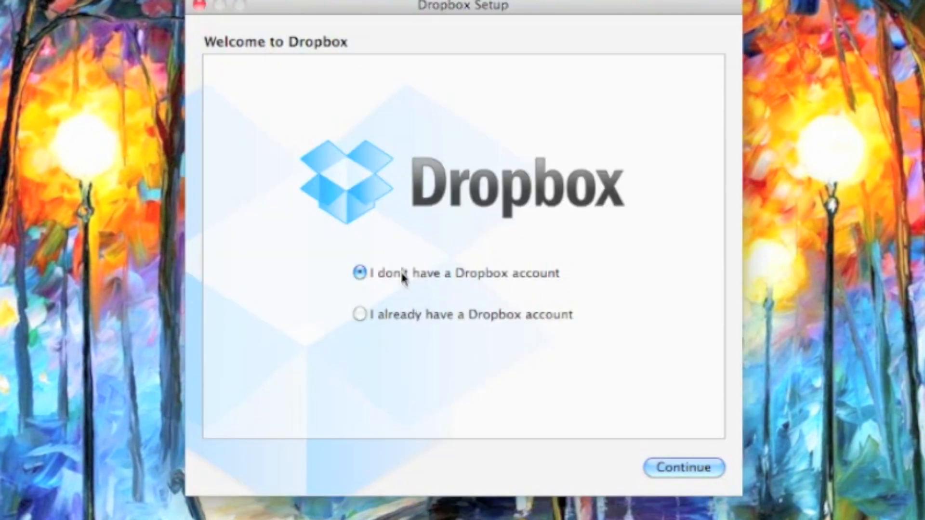
pyautogui.moveTo(677, 476)
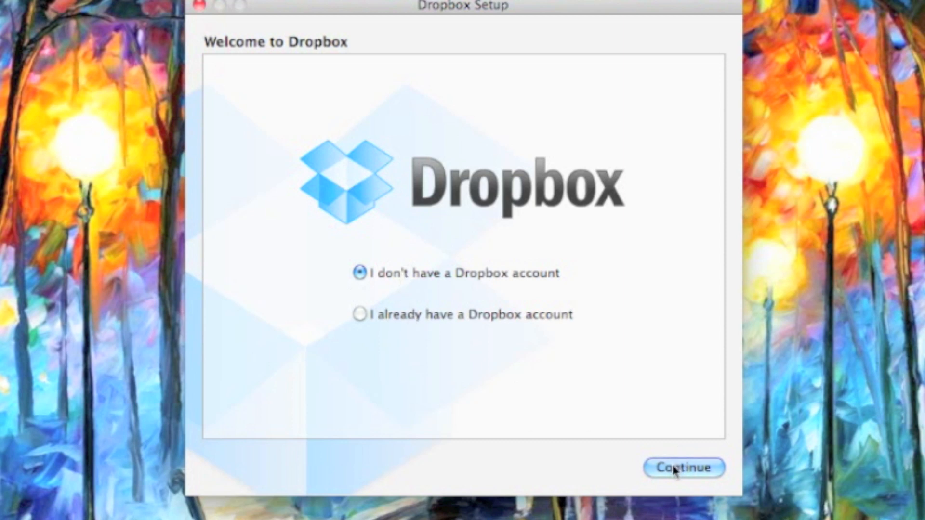
pyautogui.click(683, 468)
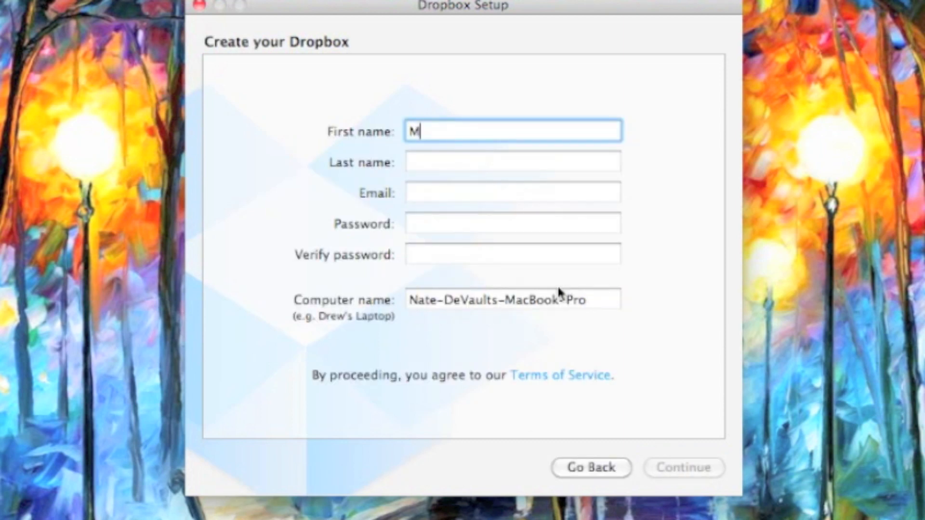
pyautogui.write('y New')
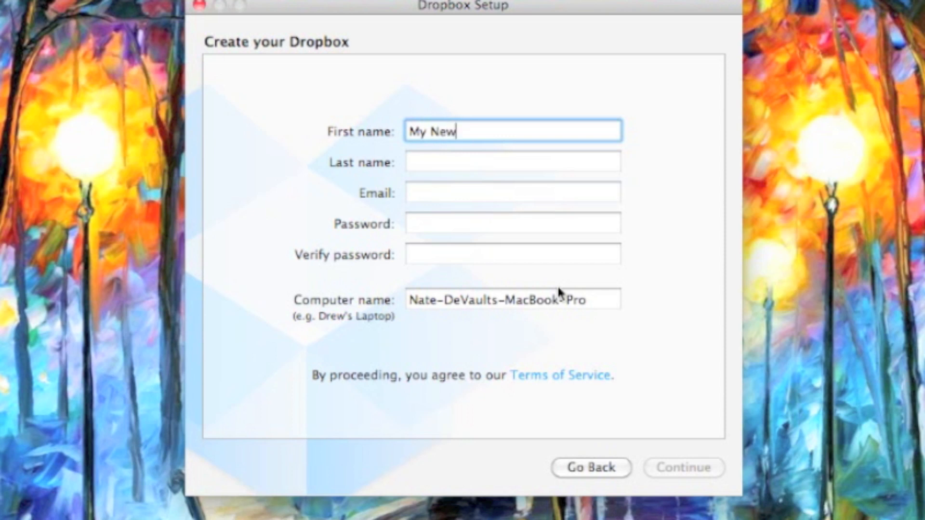
pyautogui.write('It')
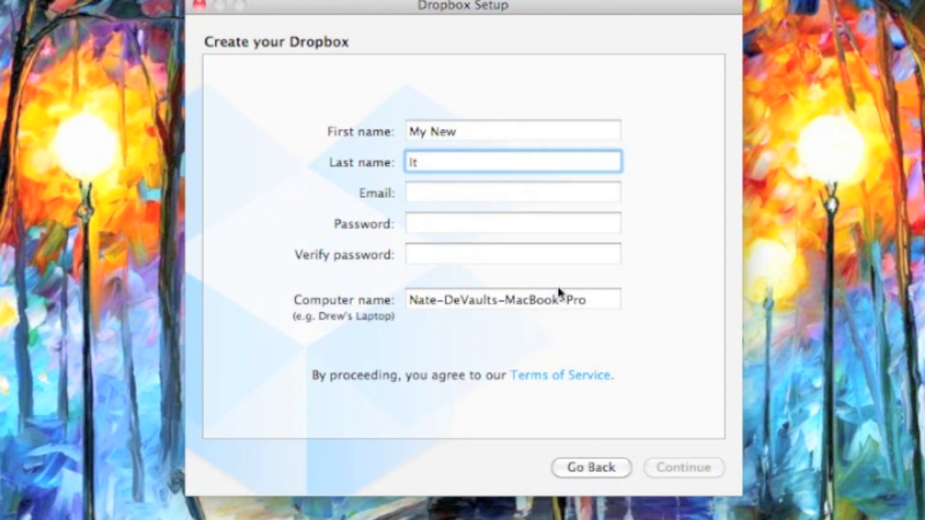
pyautogui.write('IT Gu')
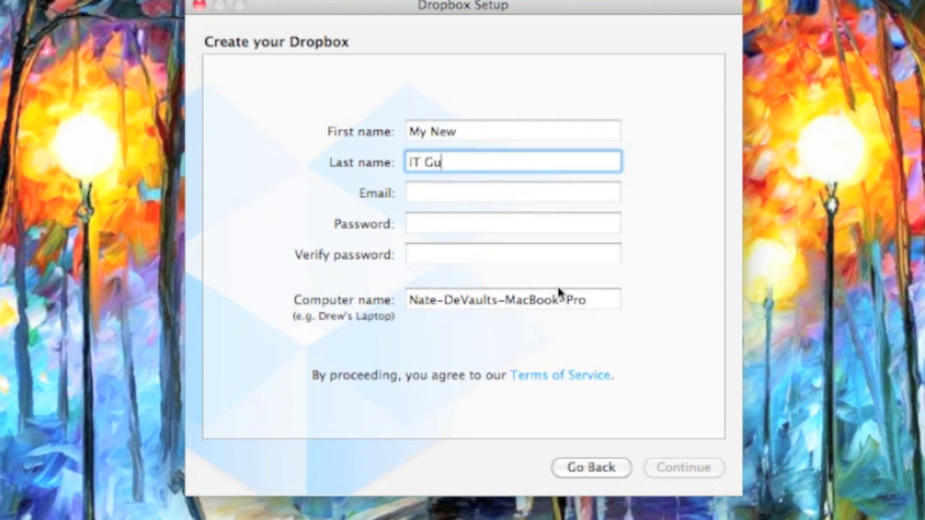
pyautogui.write('ys')
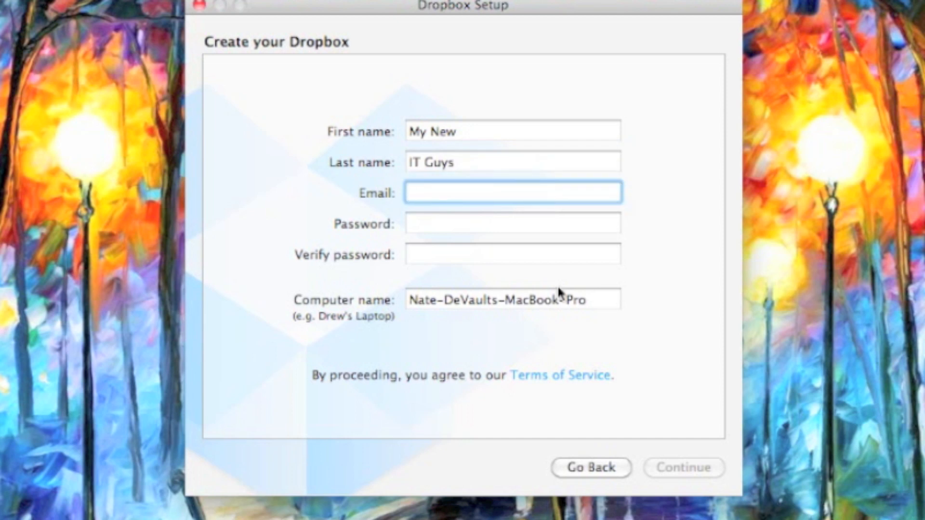
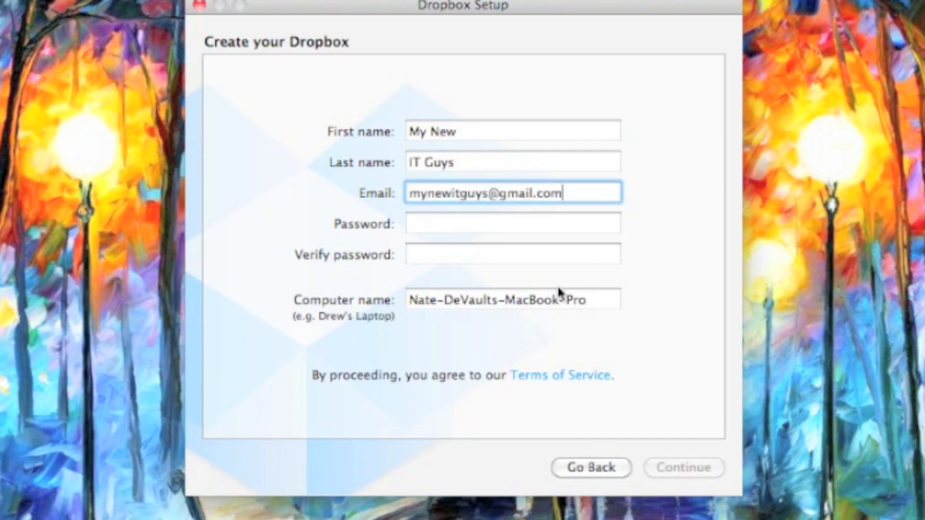
# Enter and verify the account password, then submit the new account form
pyautogui.click(512, 223)
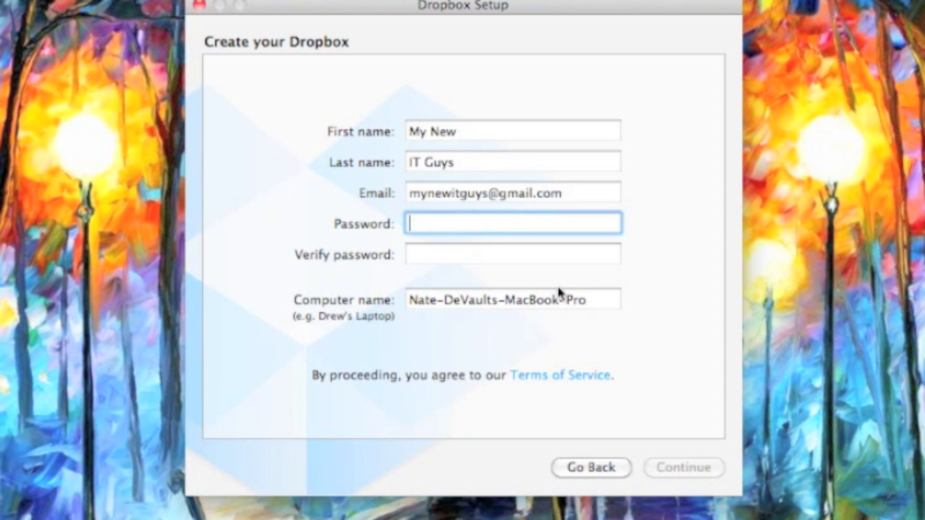
pyautogui.write('•')
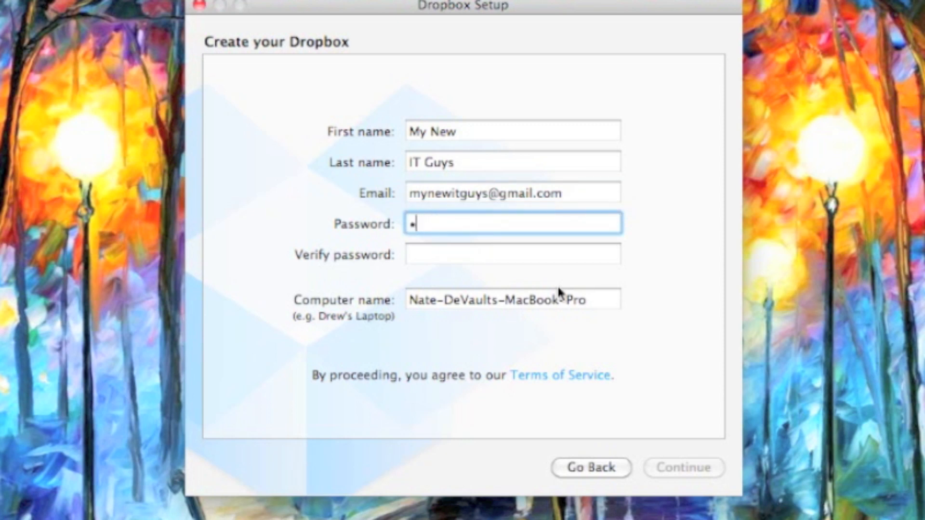
pyautogui.write('password')
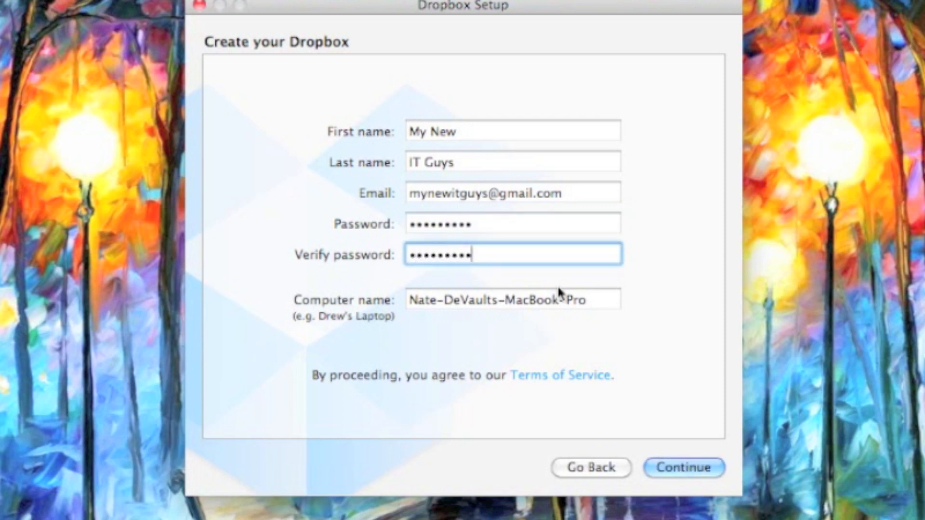
pyautogui.click(684, 469)
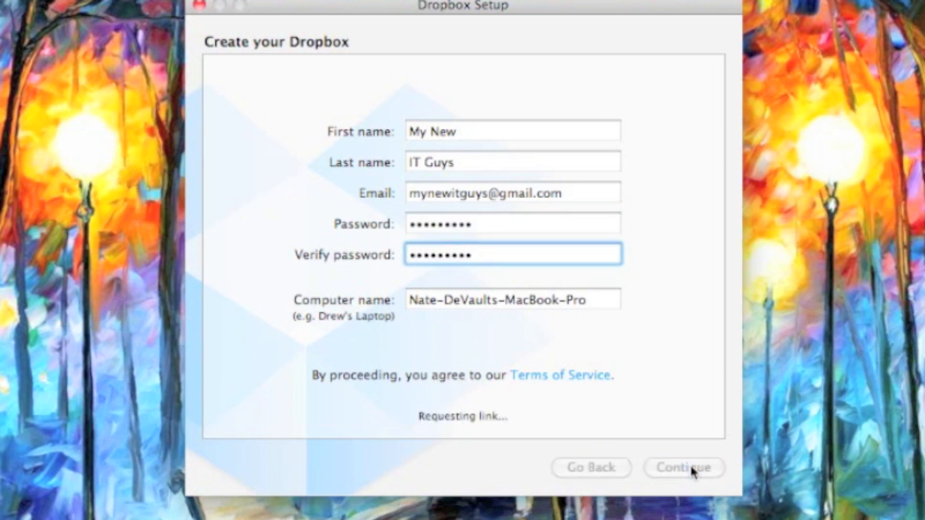
pyautogui.click(684, 467)
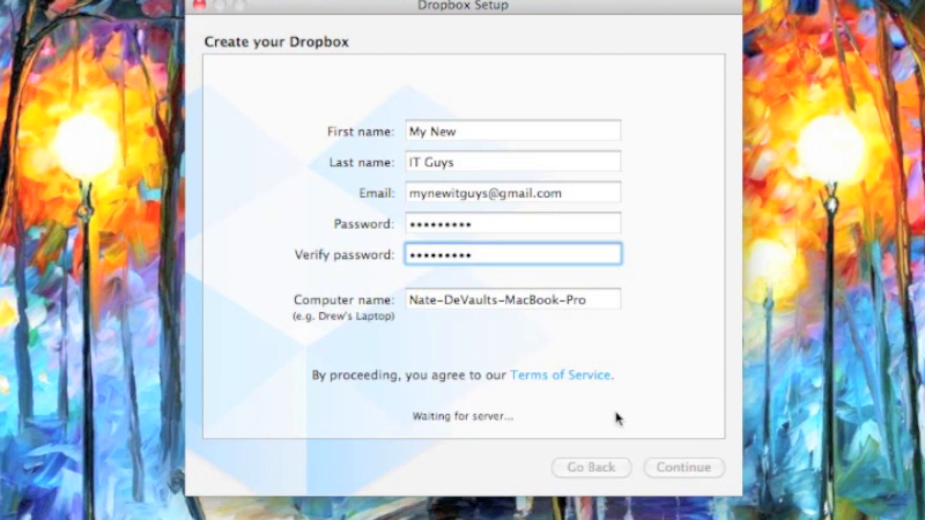
pyautogui.click(684, 467)
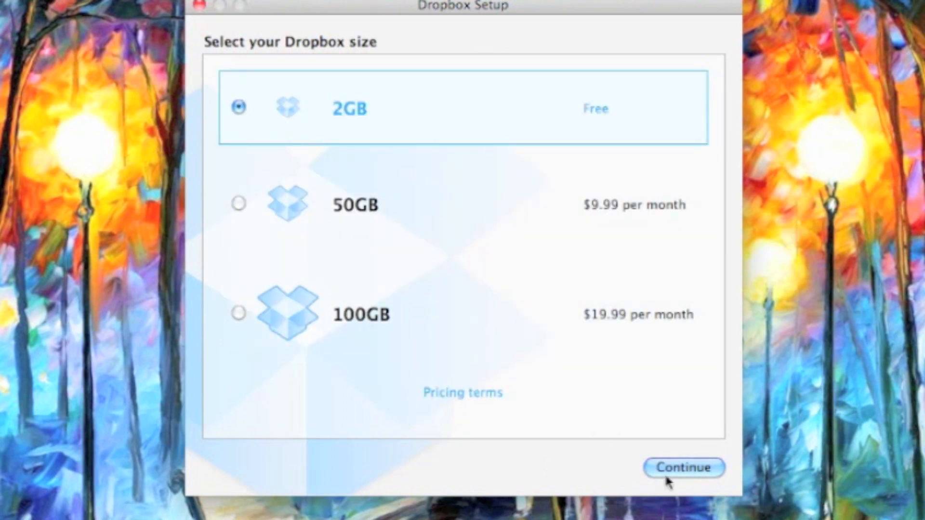
# Keep the free 2GB plan, install with Typical settings, and continue past the welcome tour
pyautogui.click(685, 469)
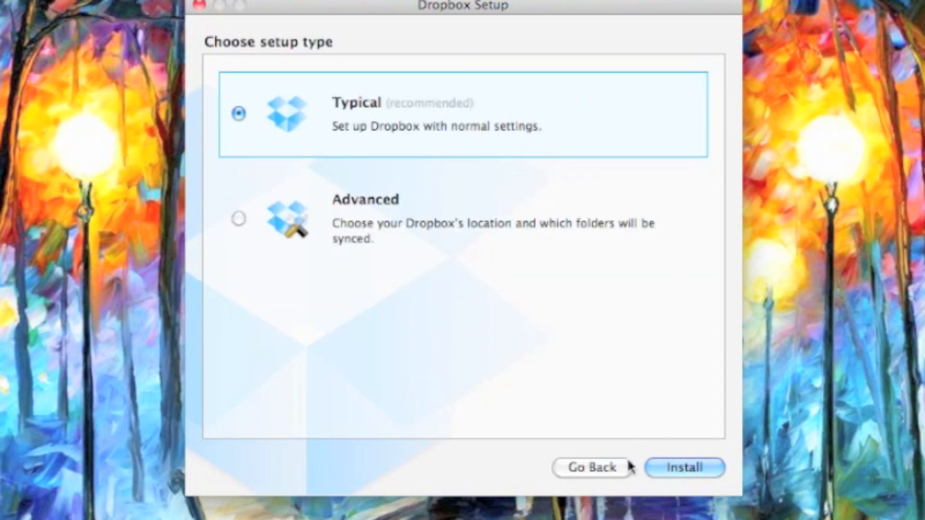
pyautogui.click(689, 467)
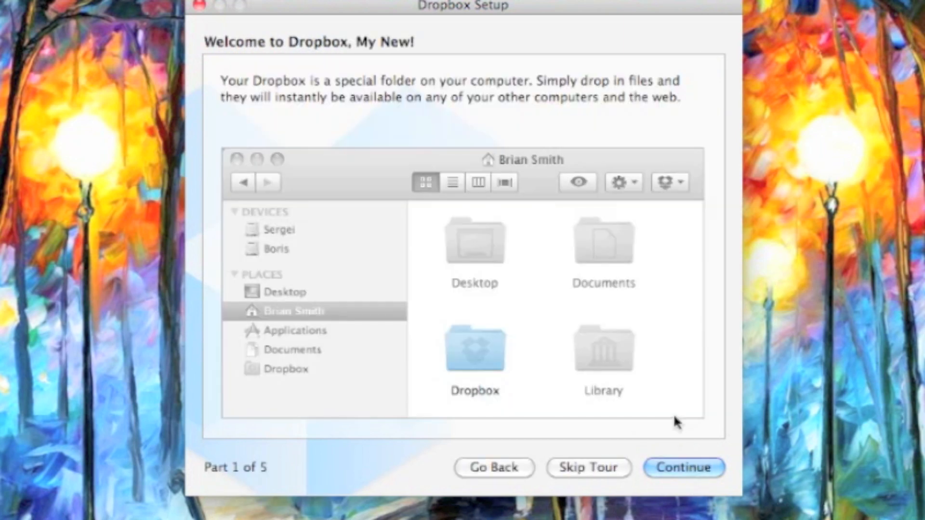
pyautogui.moveTo(687, 493)
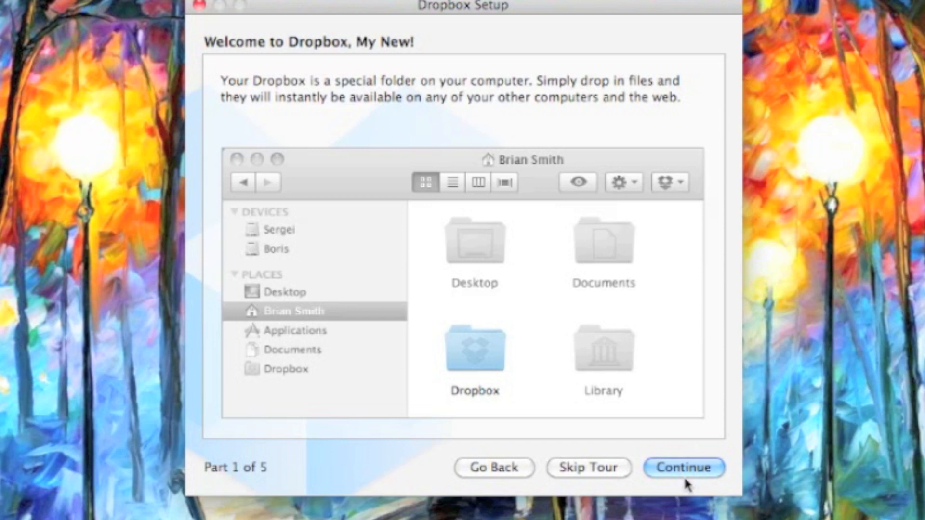
pyautogui.click(684, 468)
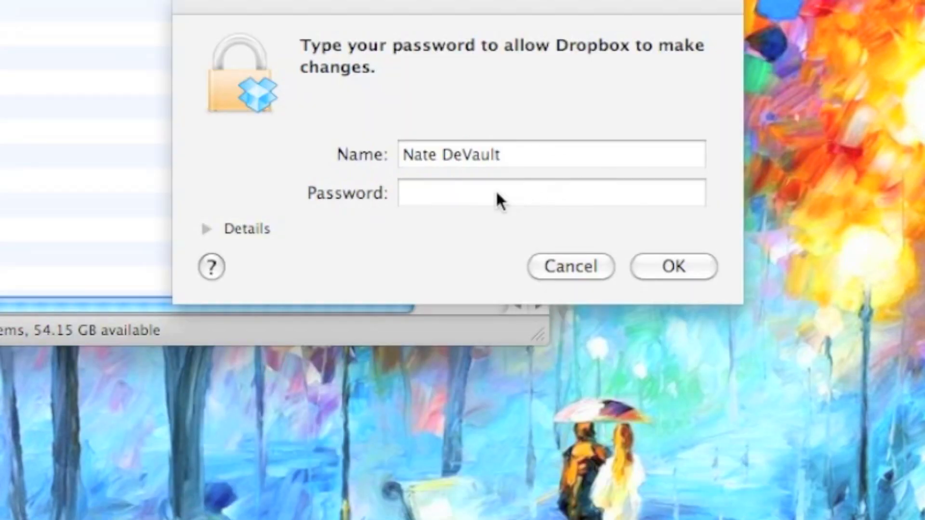
# Authorize Dropbox with the Mac administrator password, opening the Dropbox folder in Finder
pyautogui.write('••••••••')
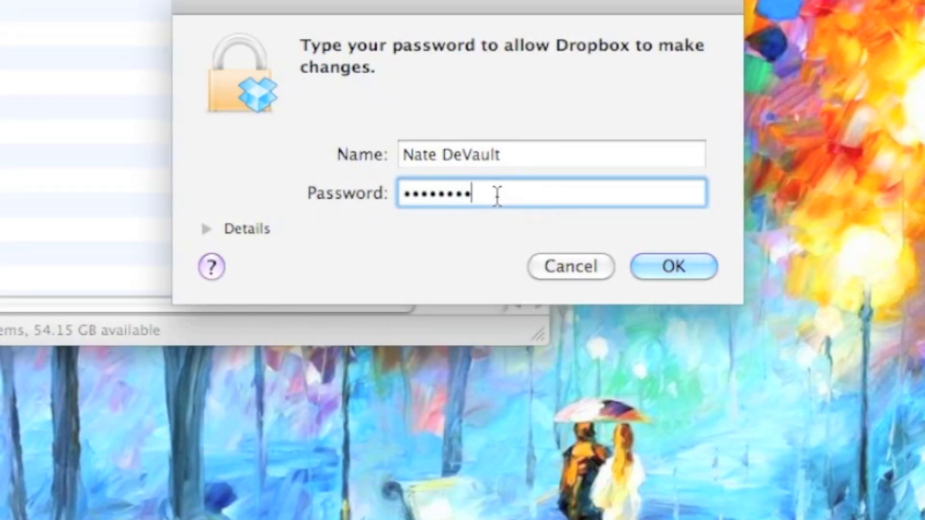
pyautogui.click(675, 266)
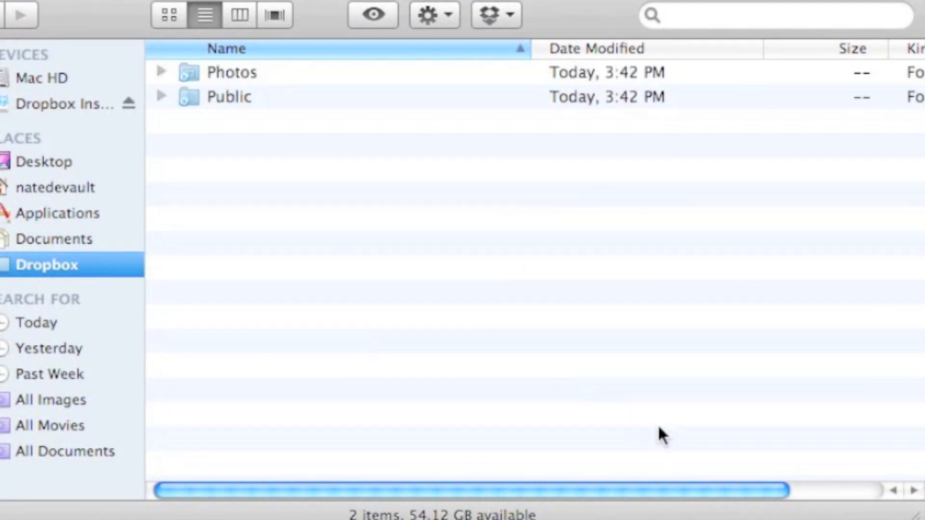
pyautogui.moveTo(537, 268)
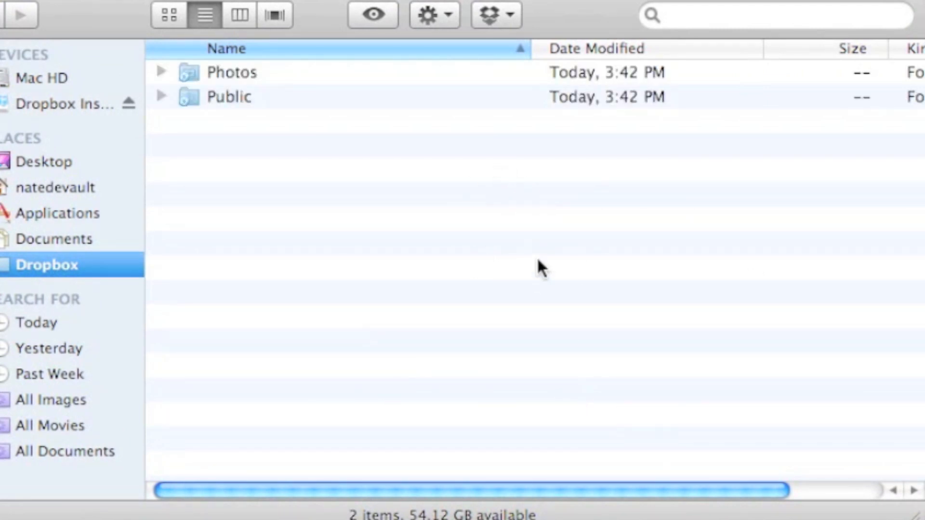
pyautogui.moveTo(513, 274)
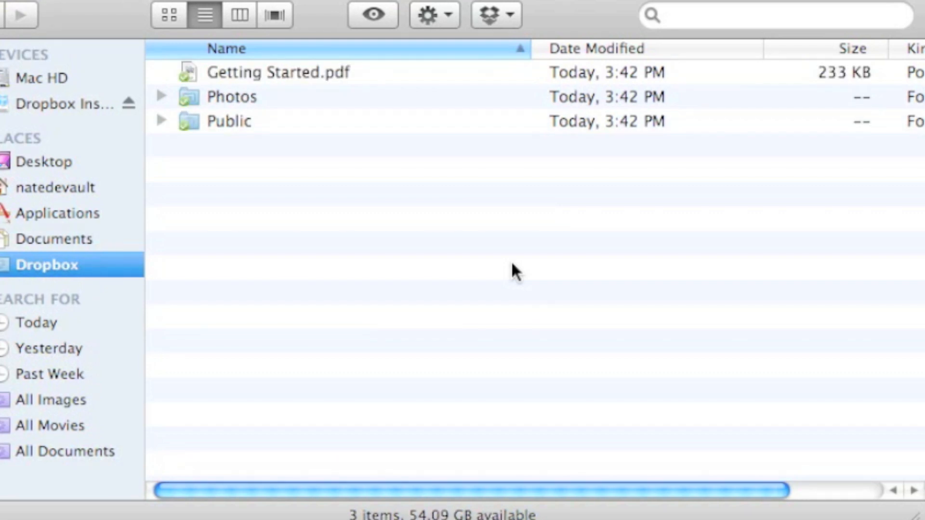
pyautogui.moveTo(573, 264)
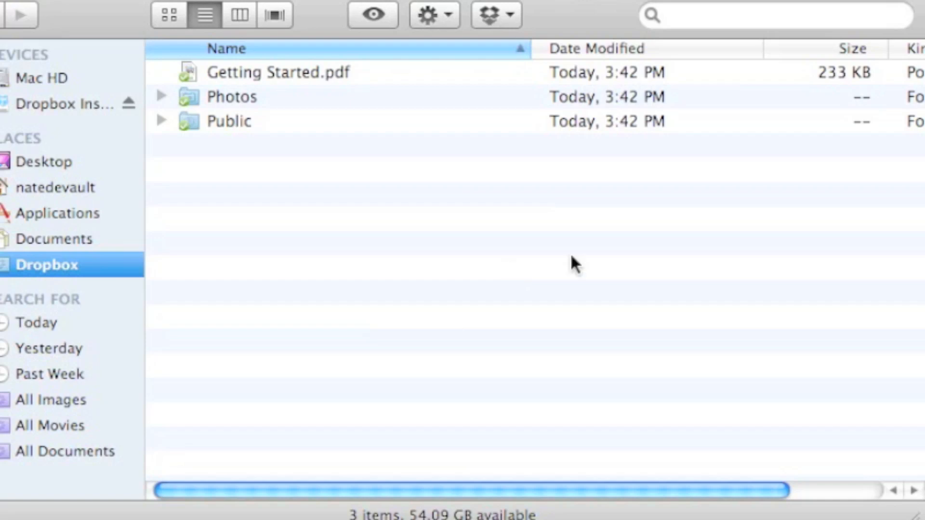
pyautogui.moveTo(712, 372)
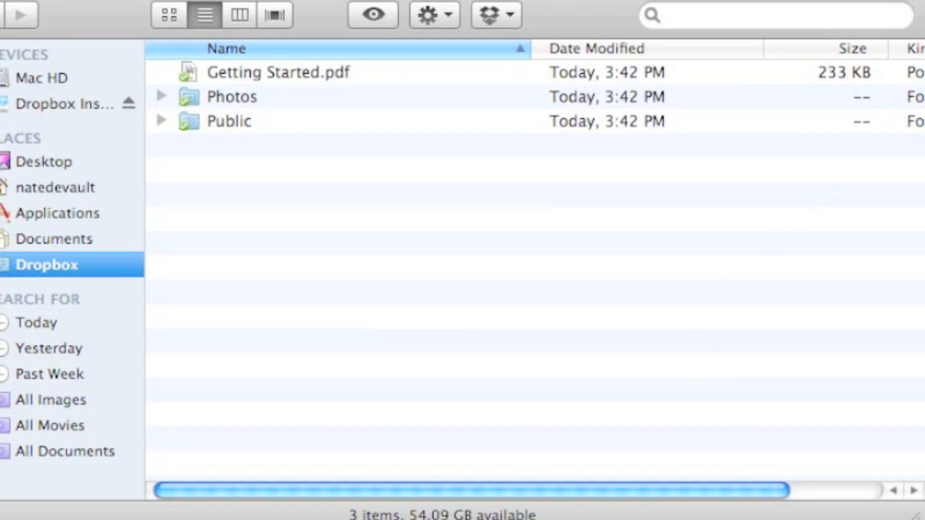
pyautogui.moveTo(230, 10)
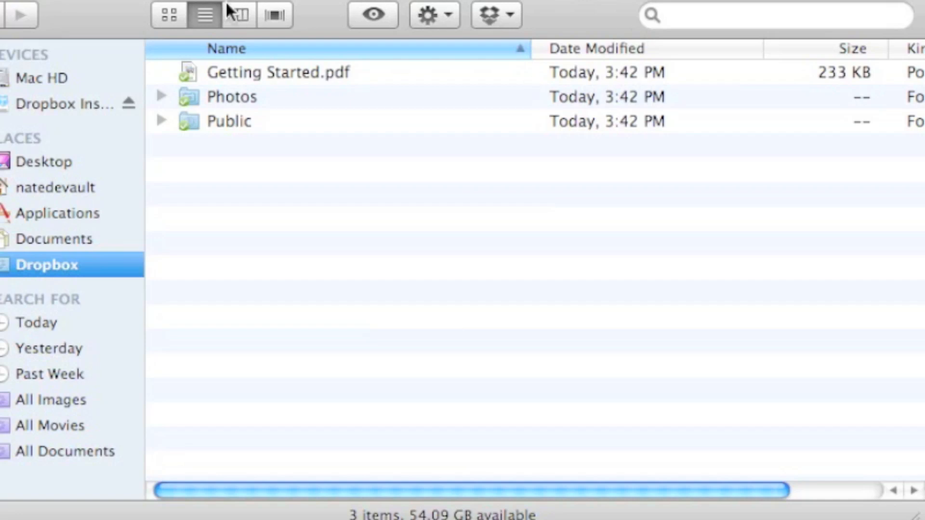